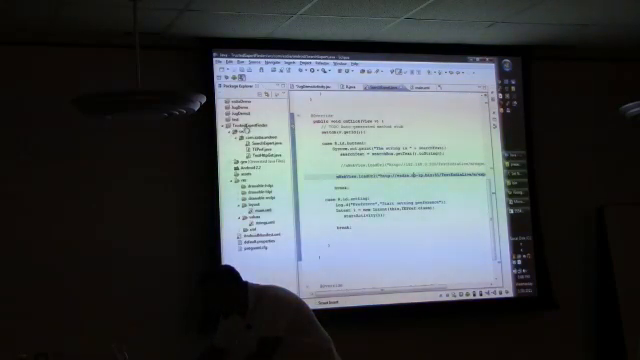
Step: Launch the TrustedExpertFinder app in the emulator and search for 'java'
right_click(245, 130)
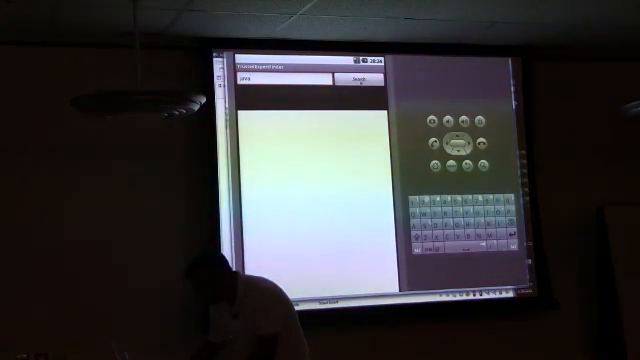
click(355, 79)
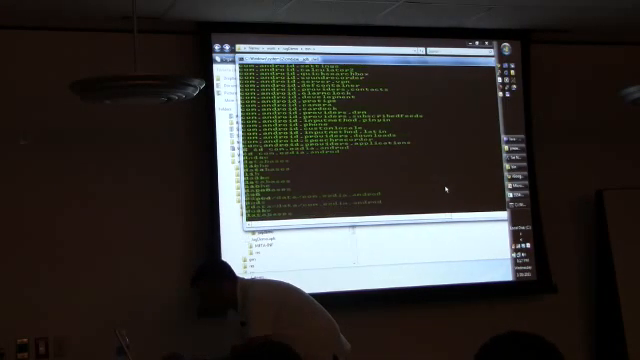
Step: Scroll through the adb shell listing of /data/data package folders
scroll(down, 3)
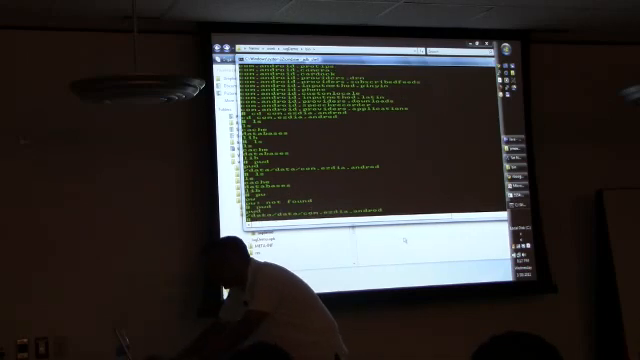
Step: Scroll to the /data/data/com.ezdia.android listing showing cache and databases folders
scroll(down, 3)
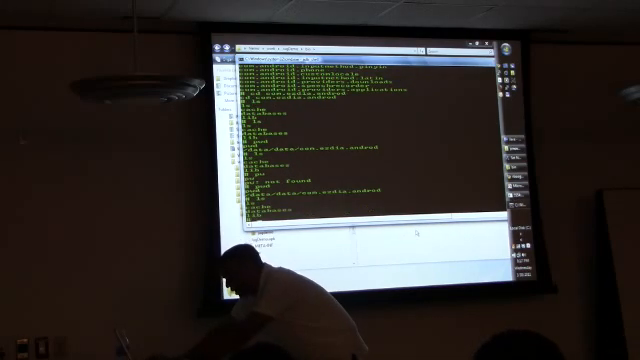